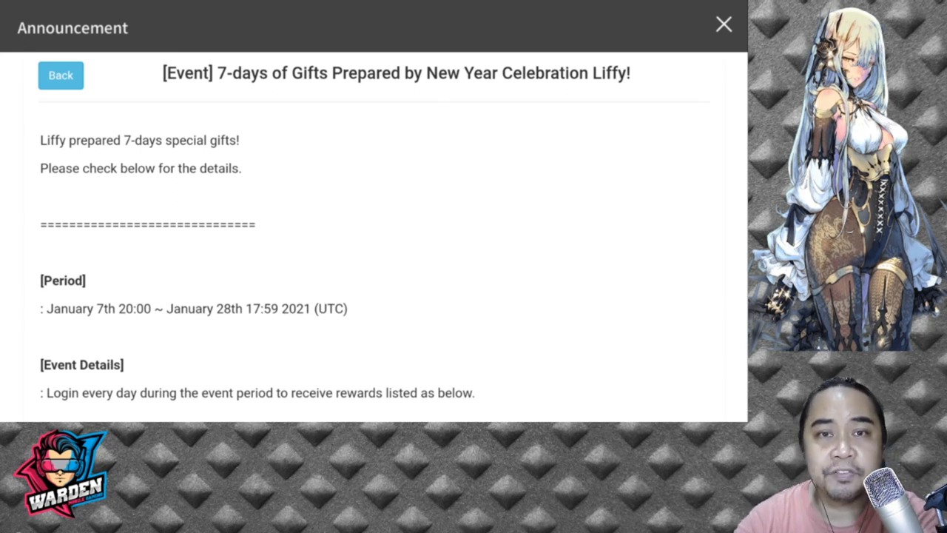
mouse_move(559, 231)
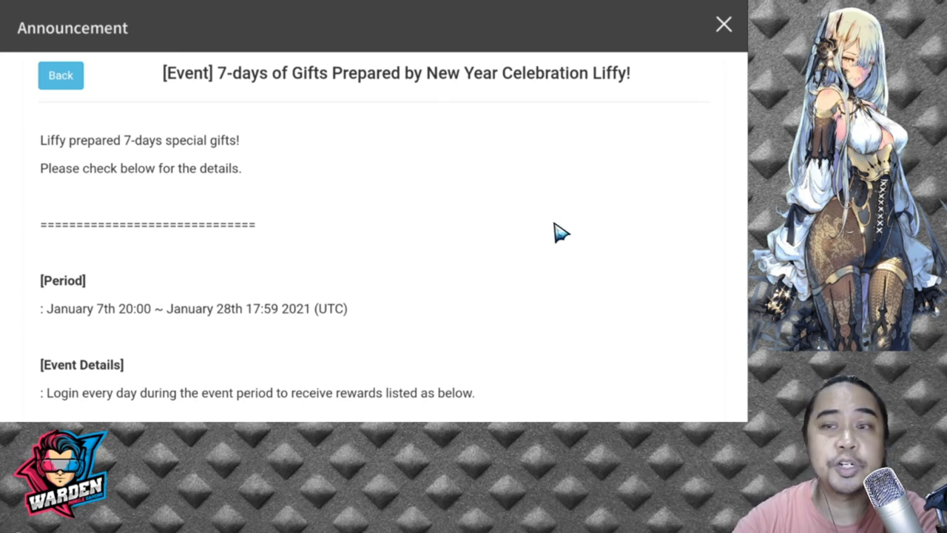
mouse_move(472, 223)
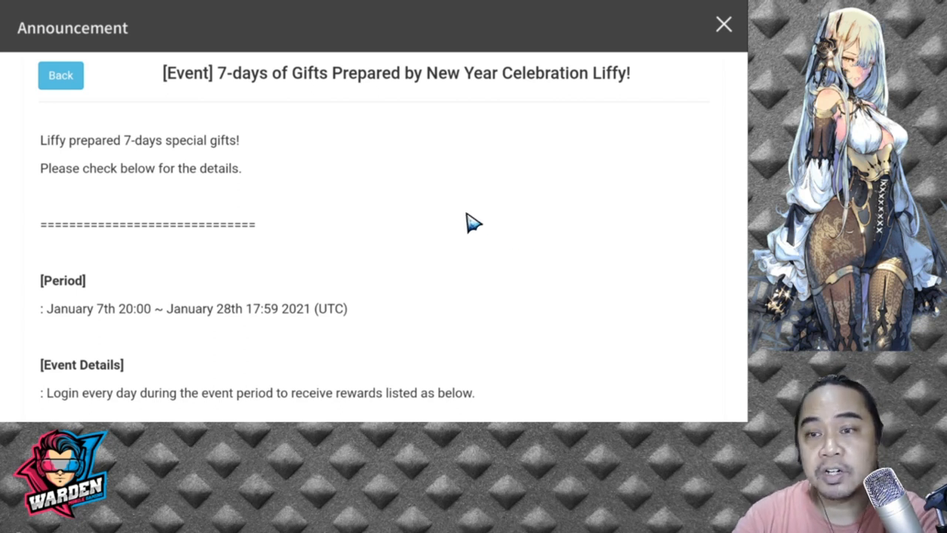
mouse_move(462, 228)
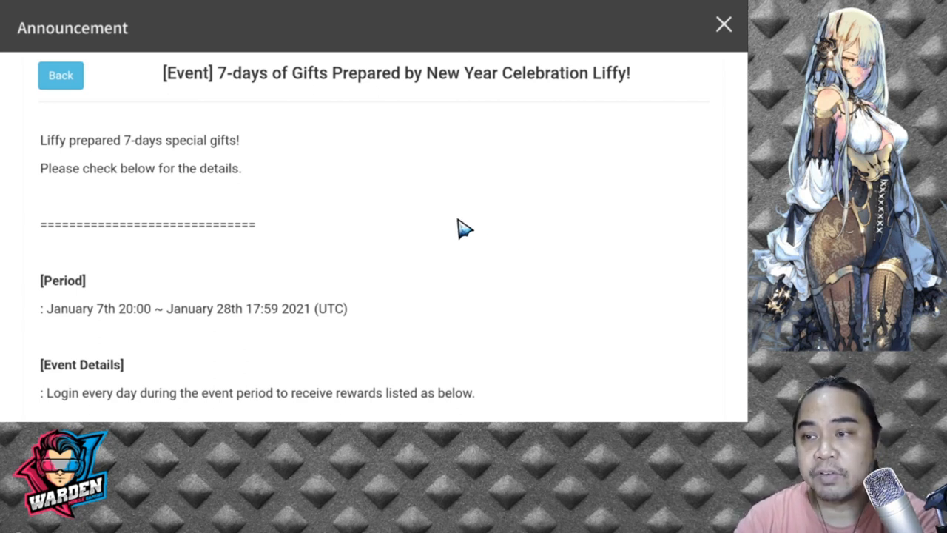
mouse_move(432, 249)
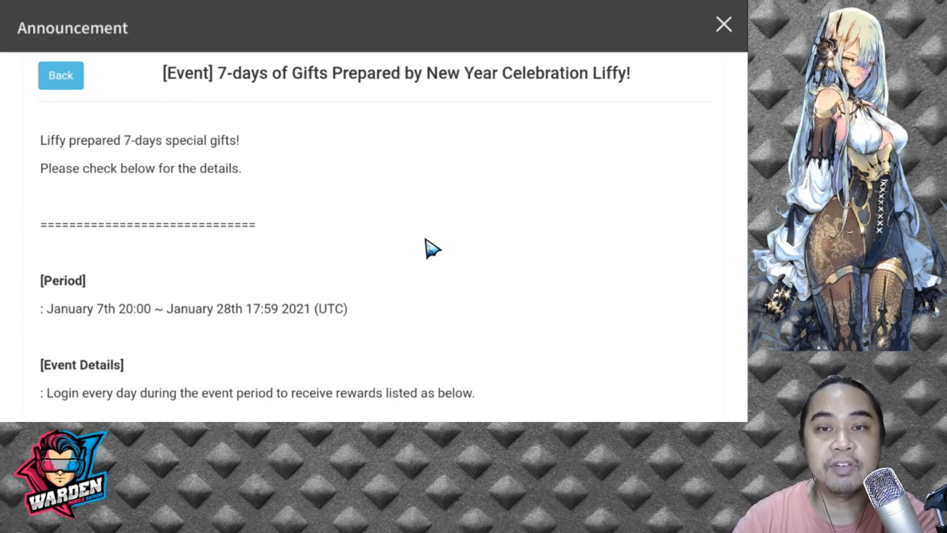
- Scroll the Liffy gift announcement past Period and Event Details through the Day 1–7 reward list and closing note
scroll("down", 3)
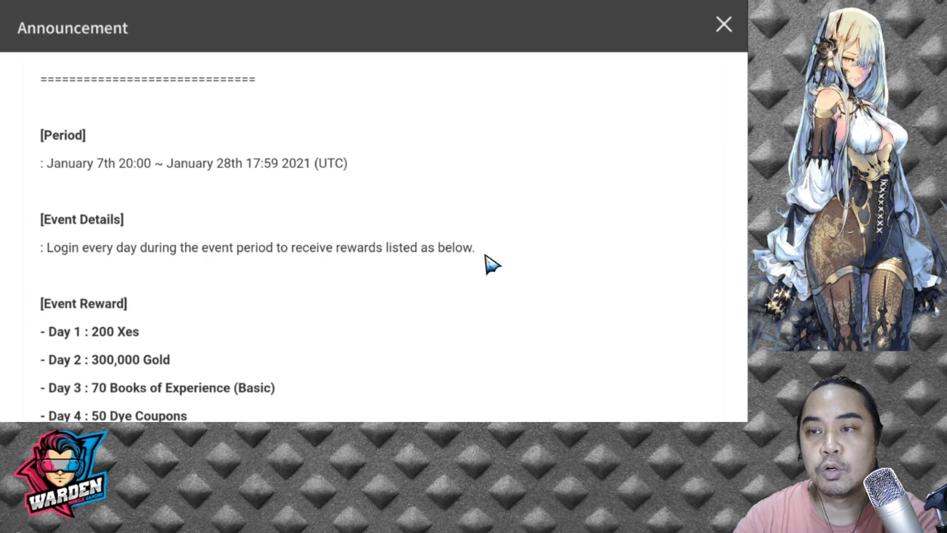
scroll("down", 3)
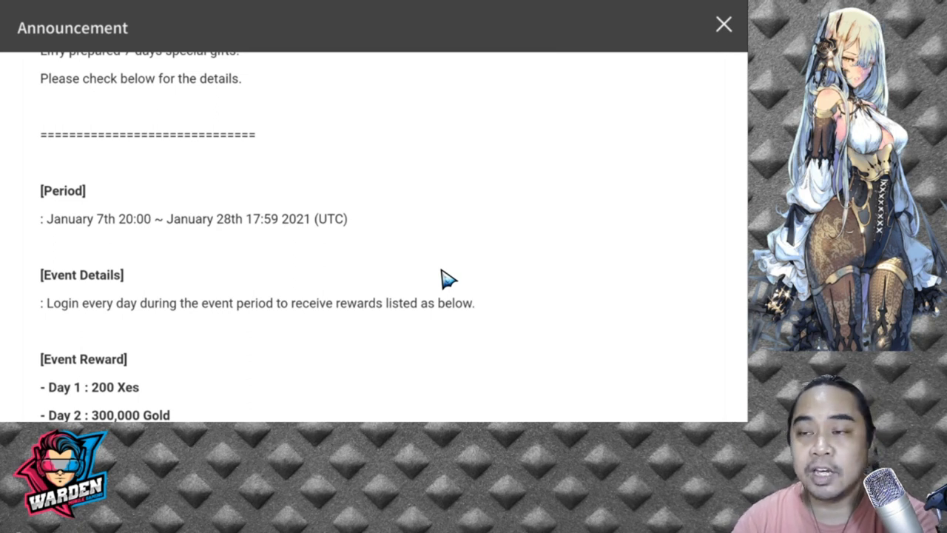
scroll("down", 3)
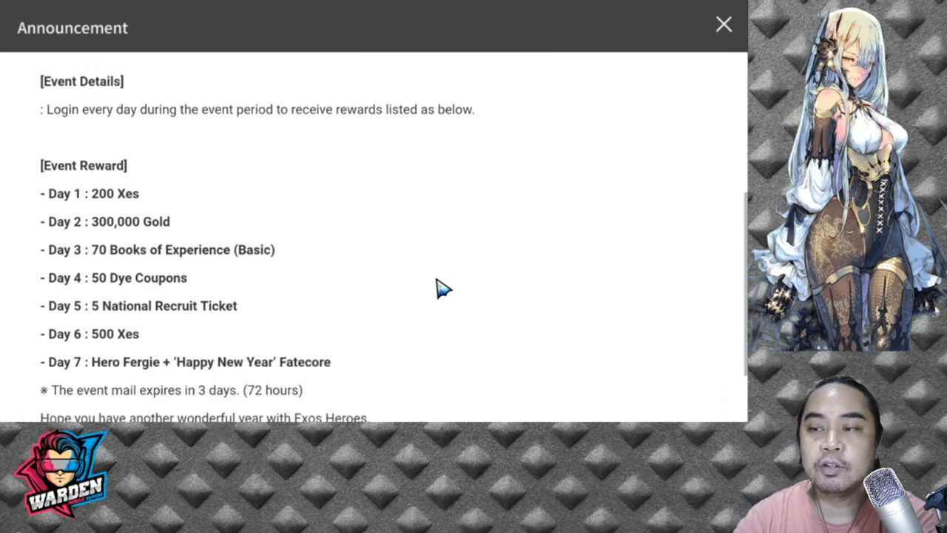
scroll("down", 3)
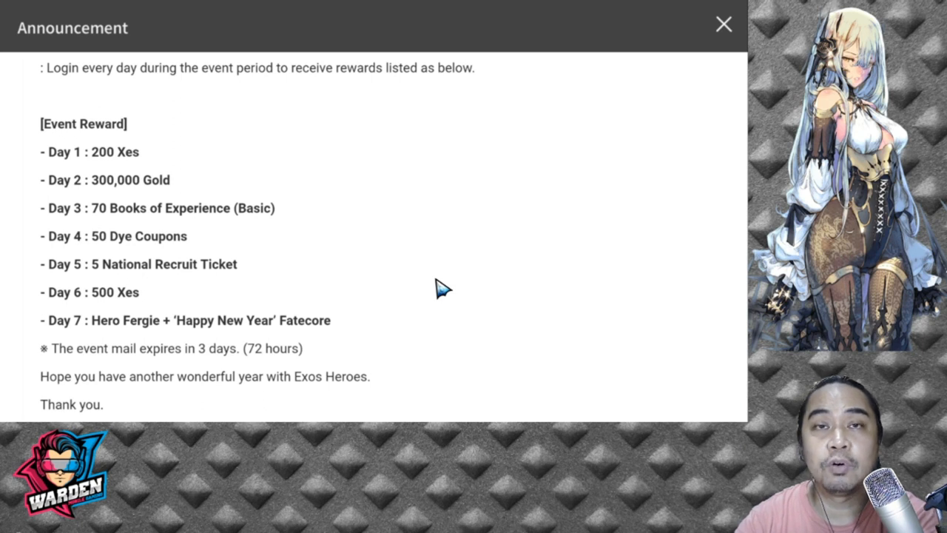
- Return to the announcement list, enter the Fatecore Chance Increase Violet Sound Nika notice and reach its Main Hero section
left_click(722, 24)
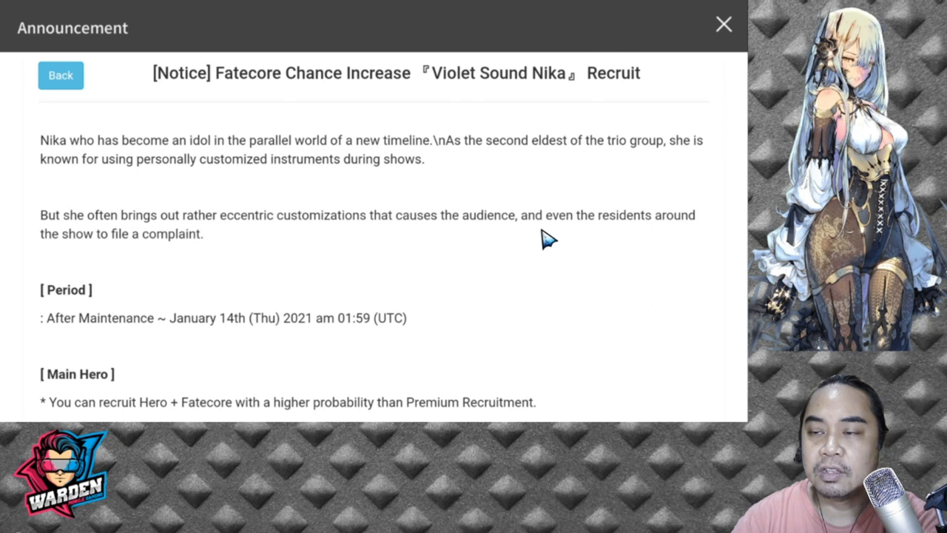
mouse_move(554, 246)
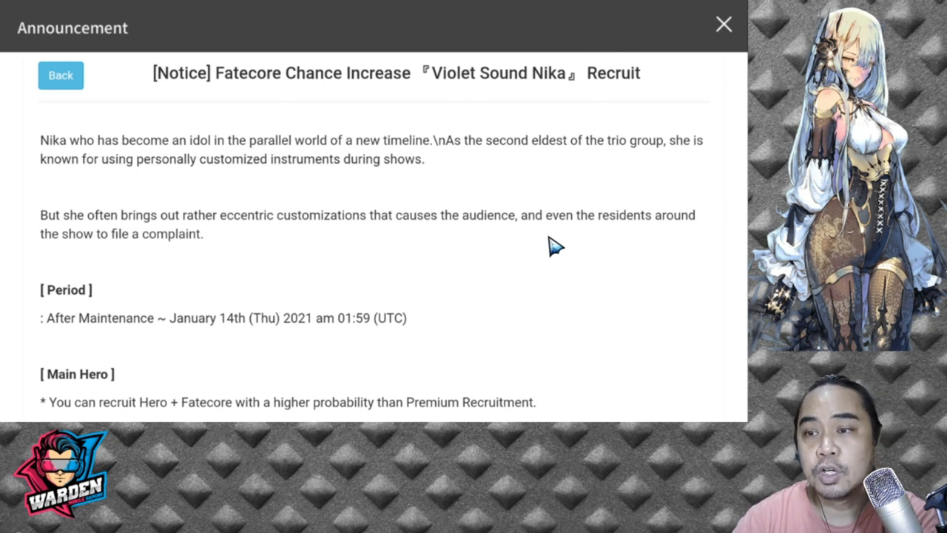
scroll("down", 3)
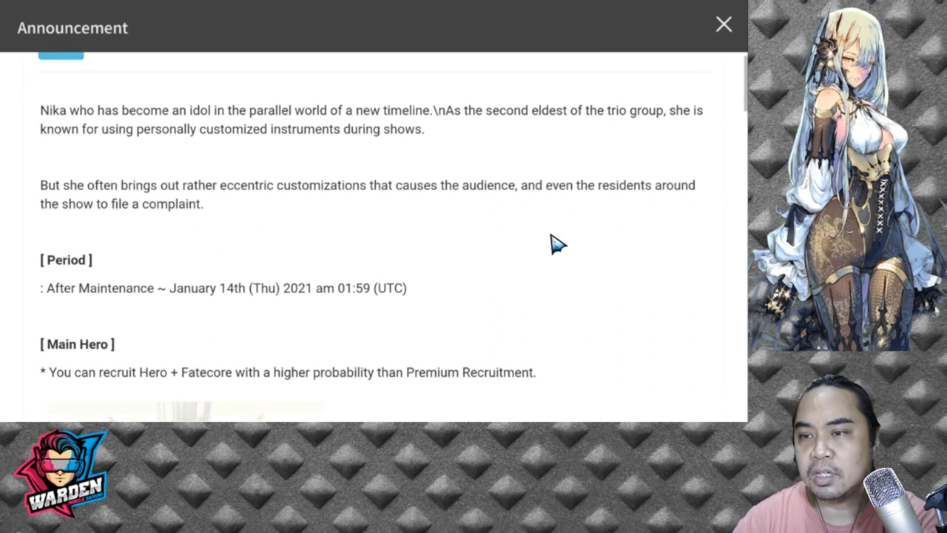
scroll("down", 3)
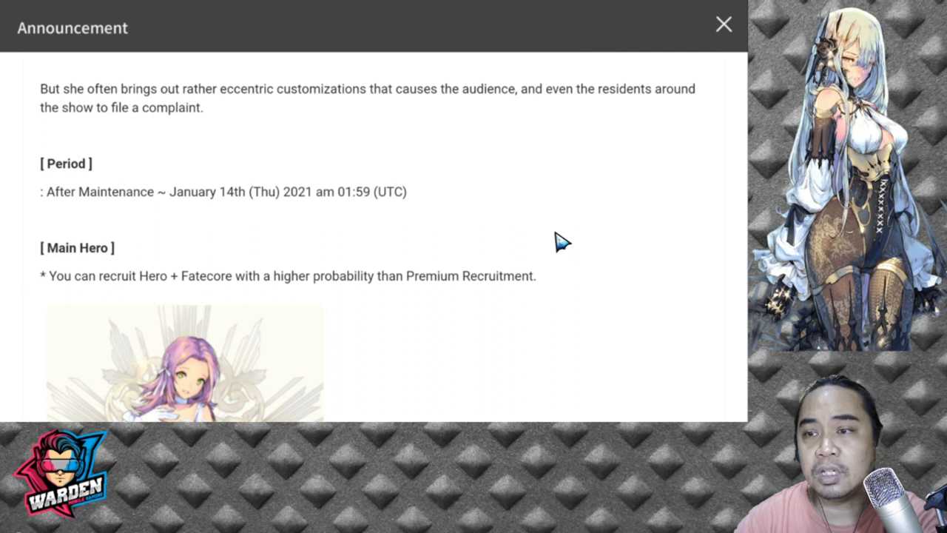
scroll("down", 3)
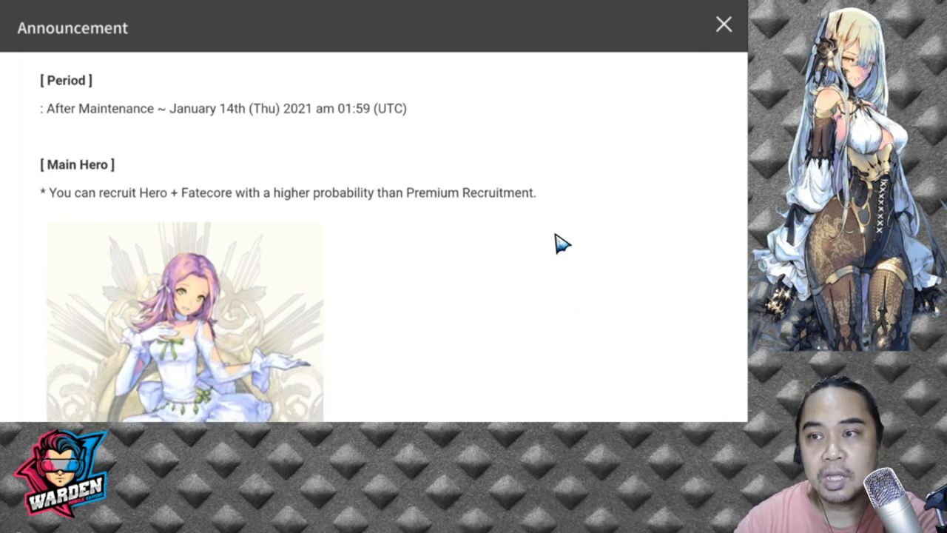
scroll("down", 3)
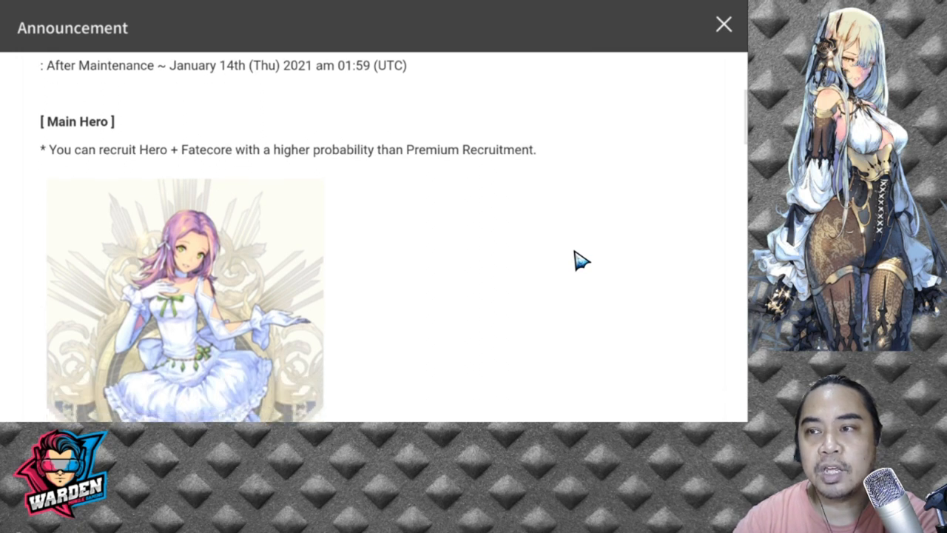
mouse_move(570, 263)
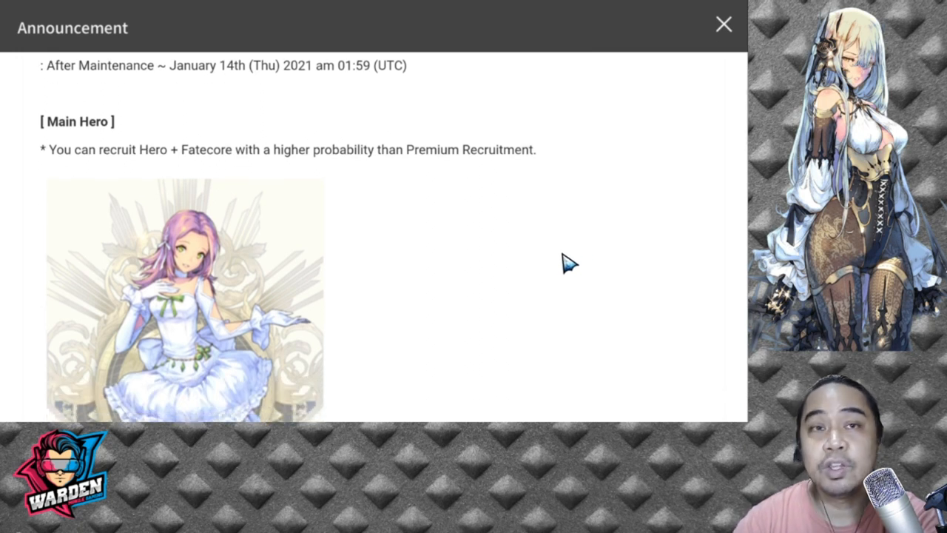
- Scroll to the Fatecore Ability table showing Attack 49, Defense 81, Health 389, CP 16200
scroll("down", 3)
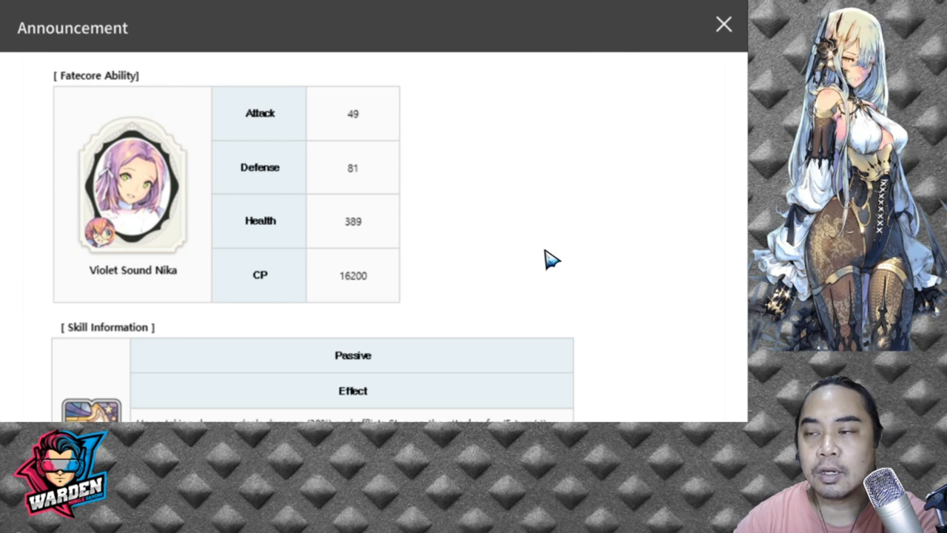
mouse_move(495, 294)
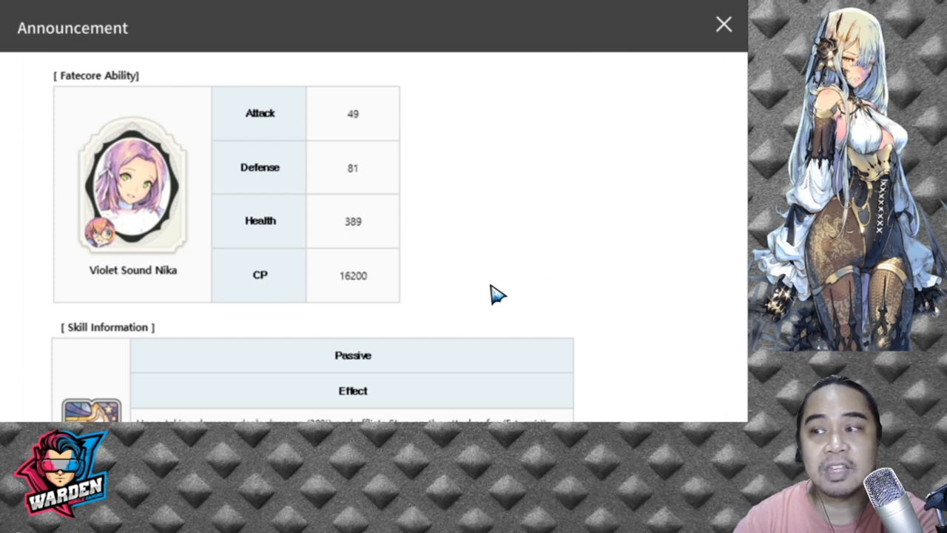
mouse_move(545, 274)
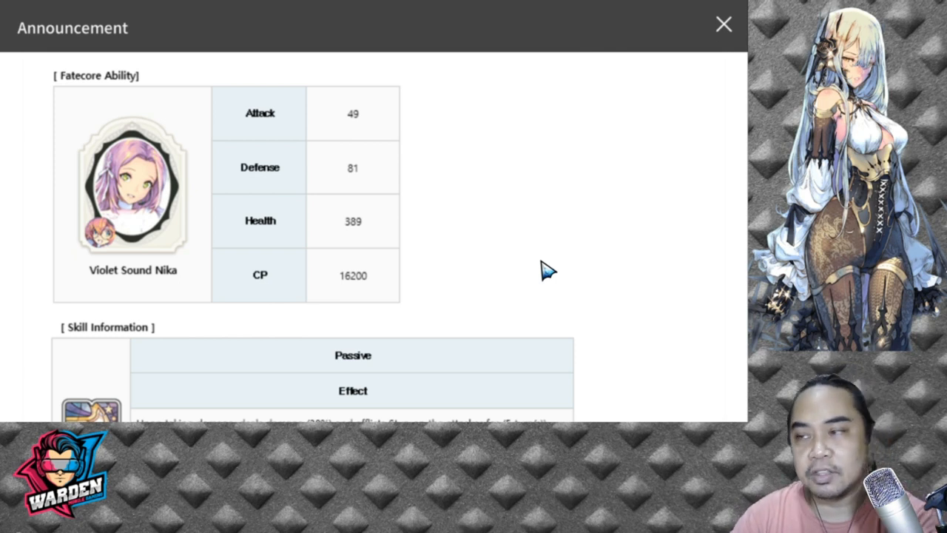
mouse_move(476, 156)
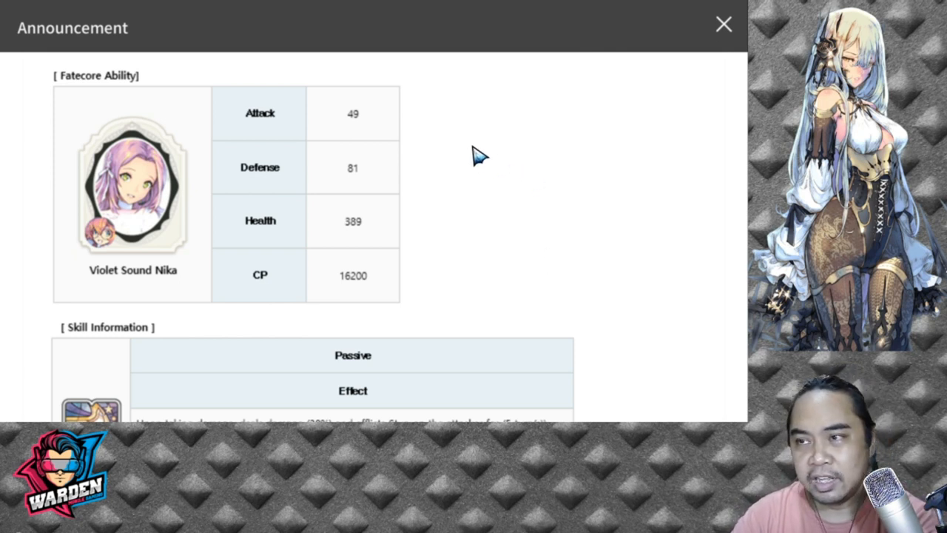
mouse_move(533, 228)
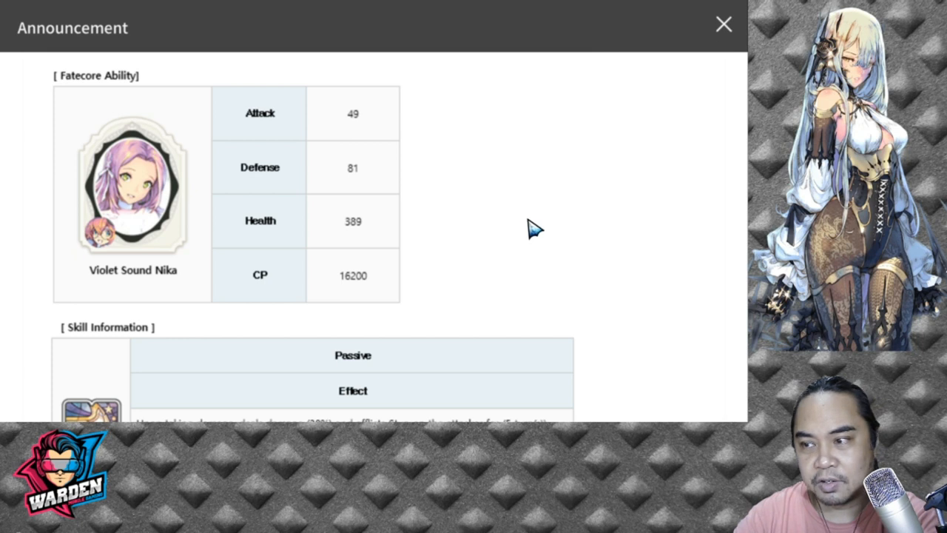
- Scroll through the Skill Information table: Thrust 2 passive, Sound Bomb, and Gatling Music at 255% to all enemies
scroll("down", 3)
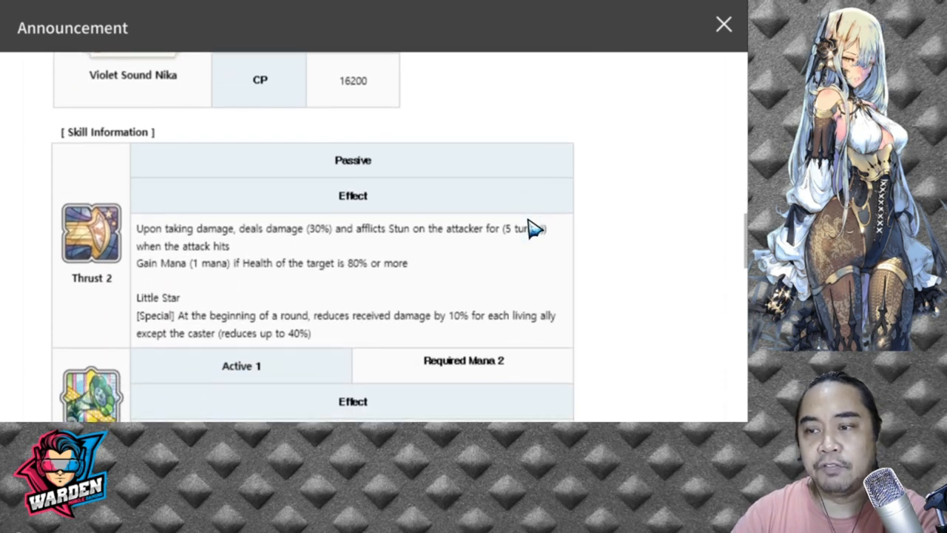
scroll("down", 3)
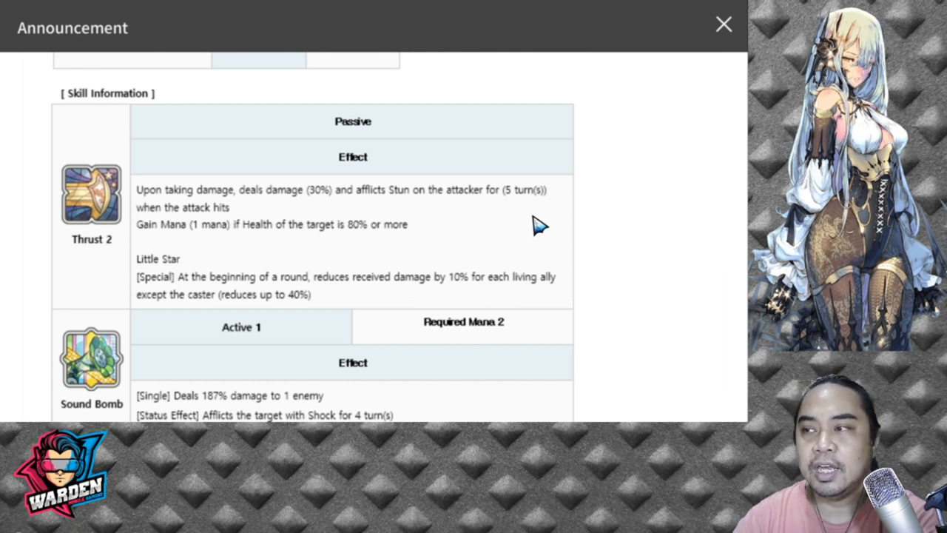
mouse_move(604, 215)
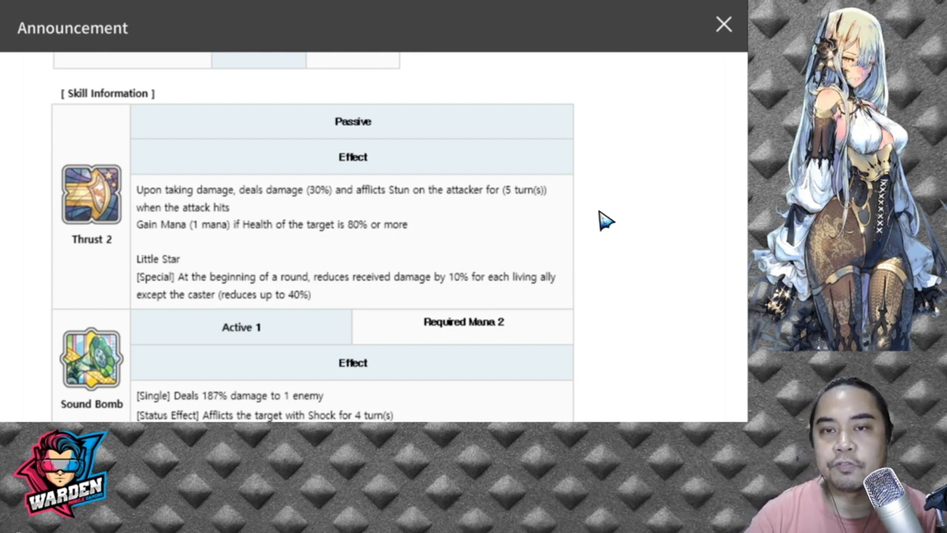
scroll("down", 3)
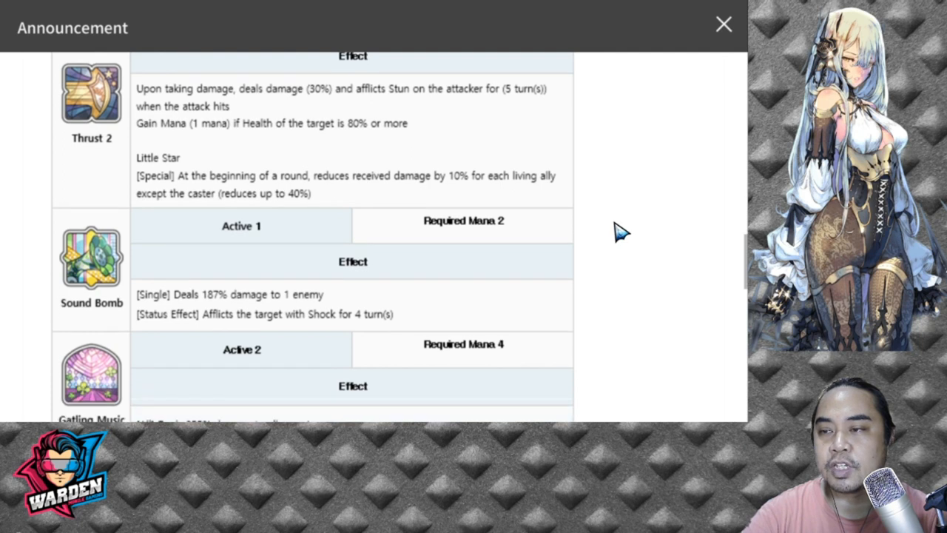
scroll("down", 3)
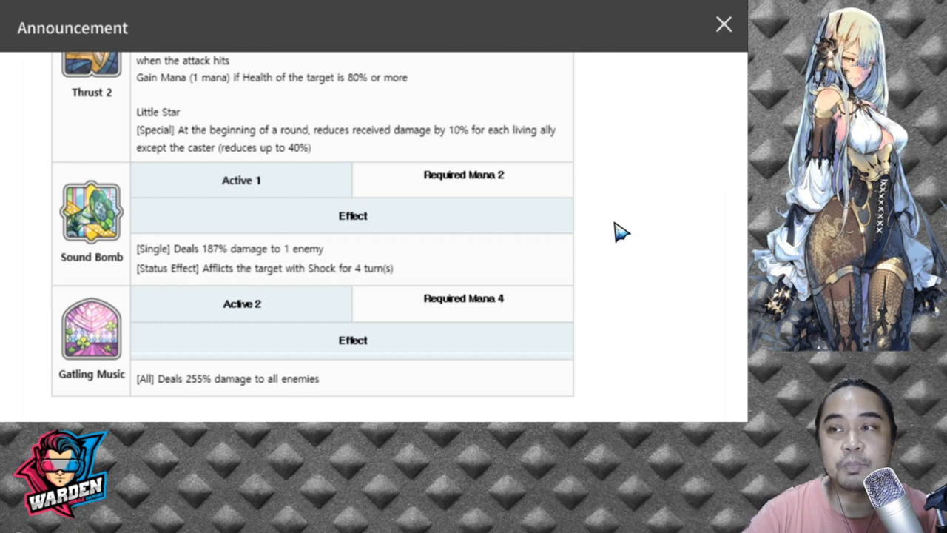
mouse_move(659, 234)
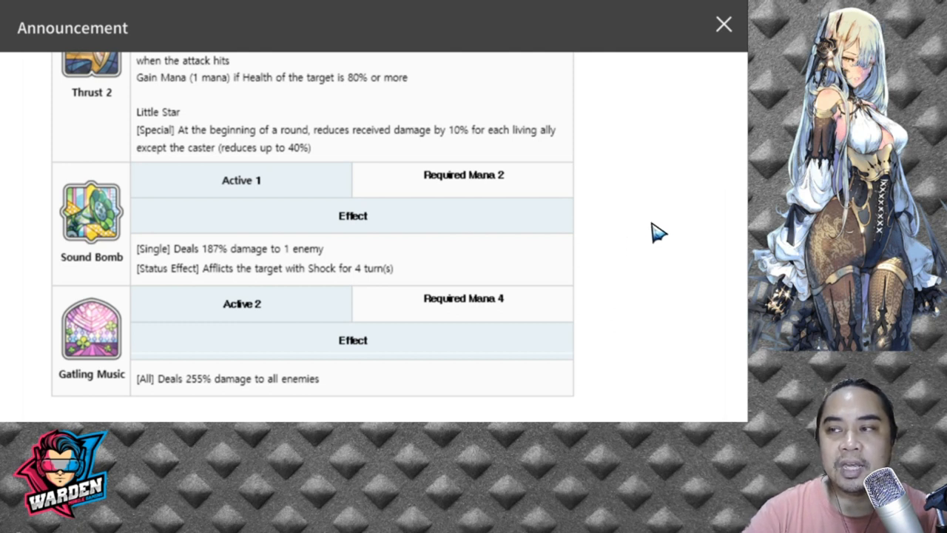
mouse_move(387, 170)
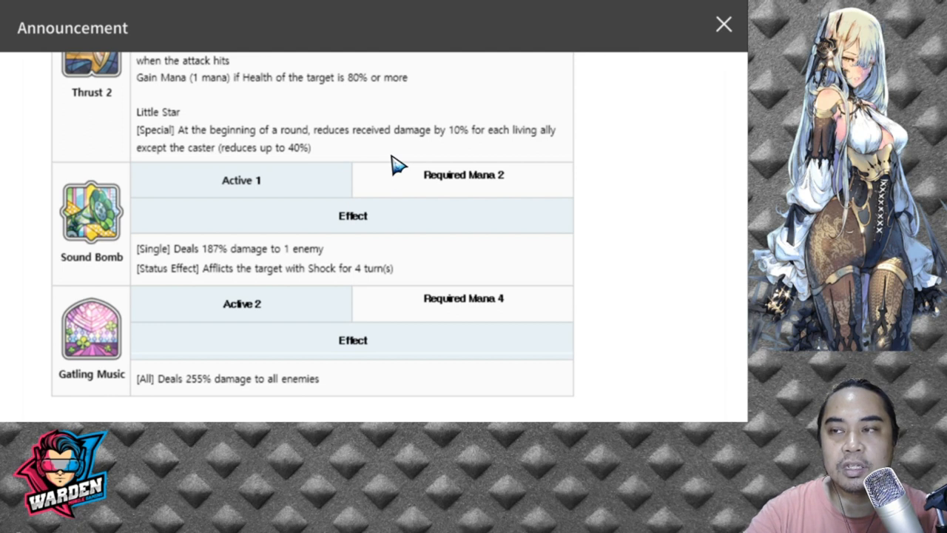
mouse_move(358, 151)
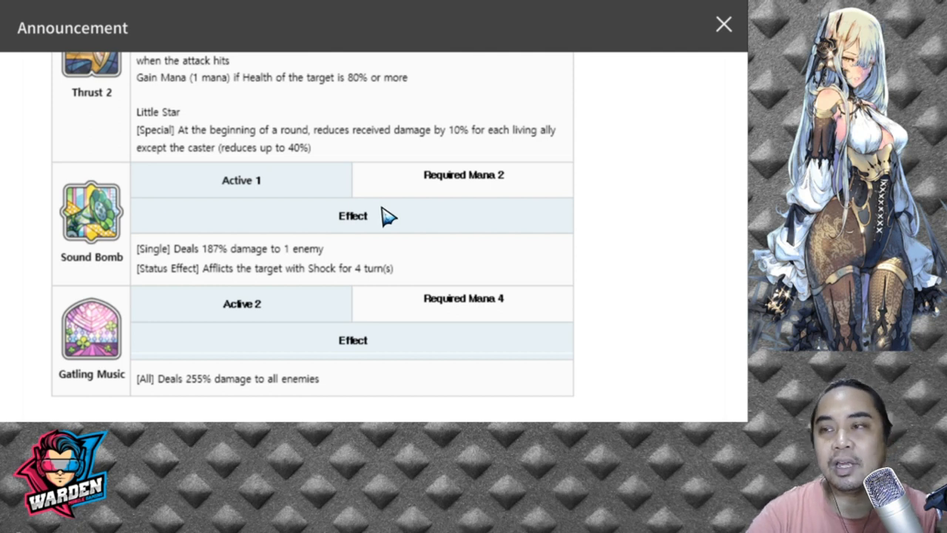
mouse_move(714, 261)
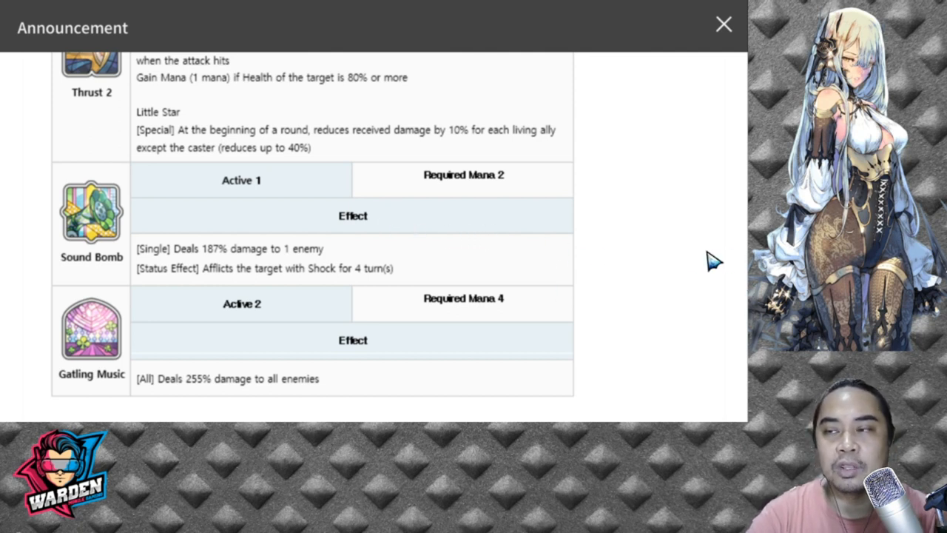
mouse_move(506, 318)
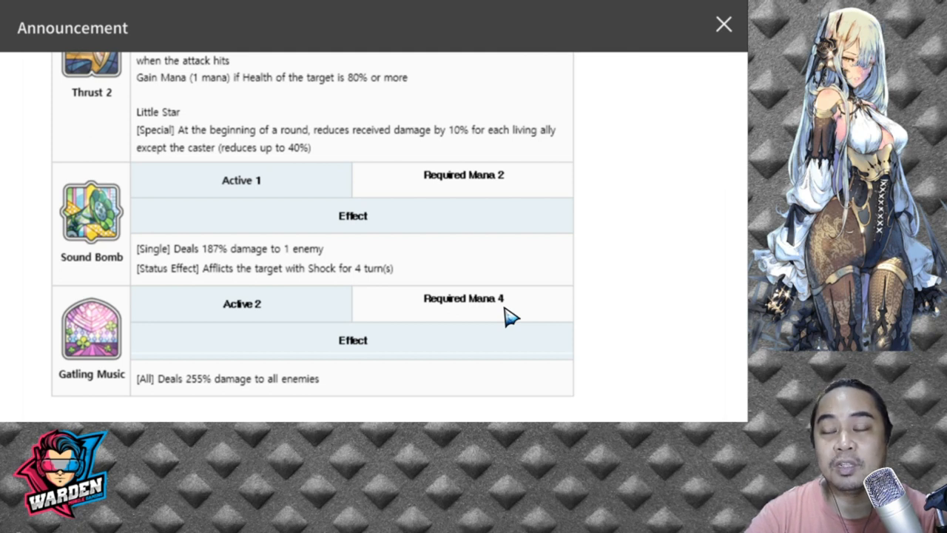
mouse_move(650, 244)
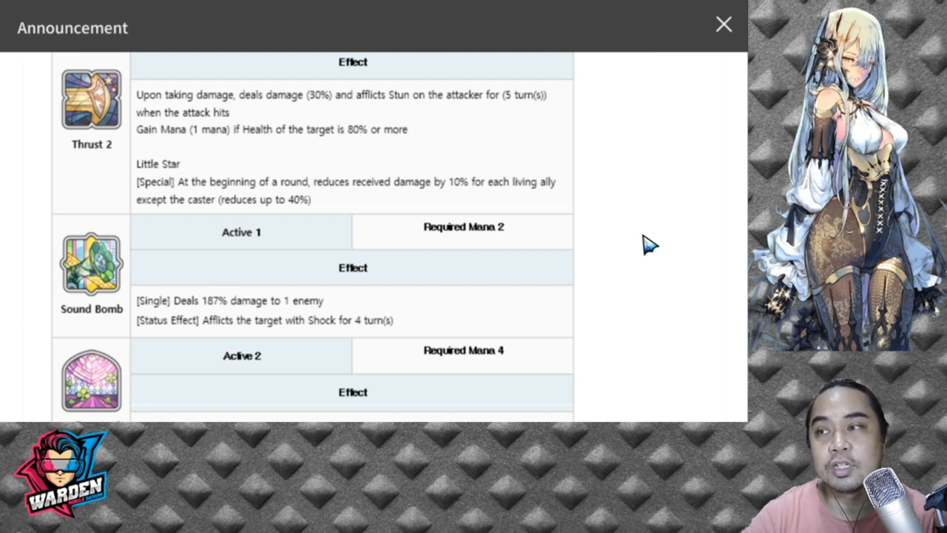
mouse_move(650, 248)
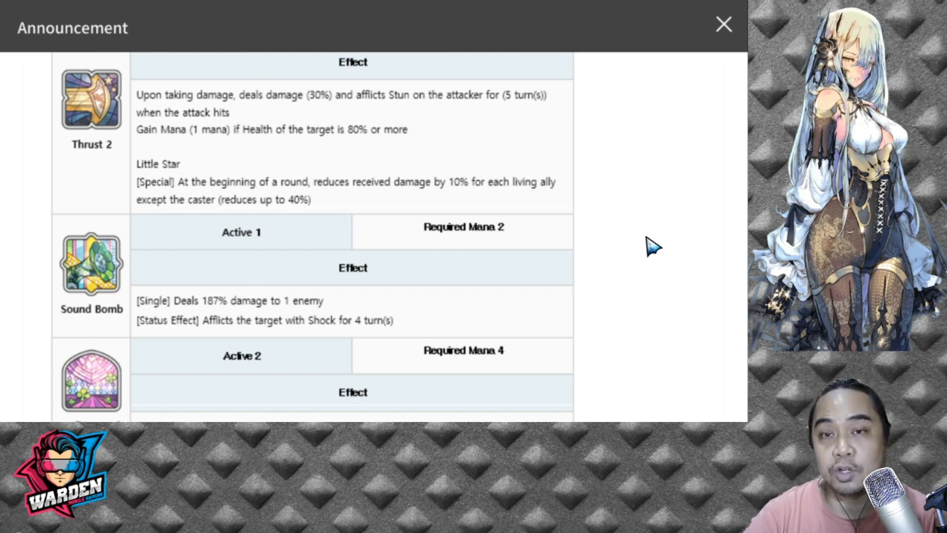
mouse_move(637, 258)
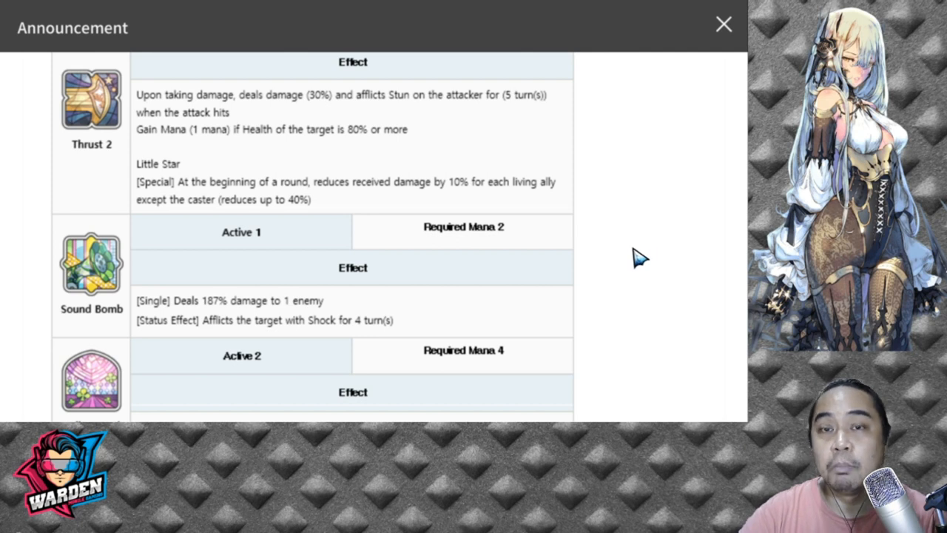
mouse_move(629, 276)
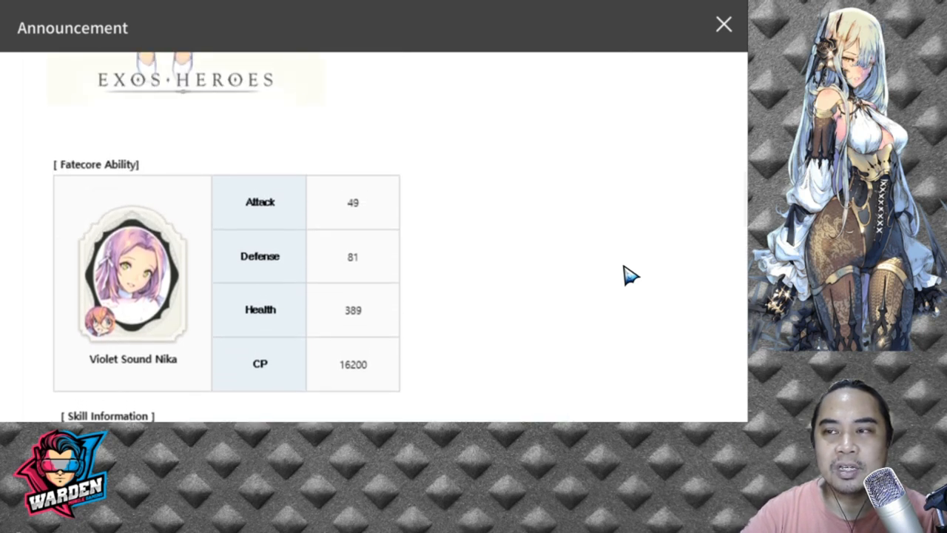
- Scroll past the skill table to the Black-rated recruit notes (0.7% rate, 19 mileage) and the Exclusive Weapon Chance Increase section
scroll("down", 3)
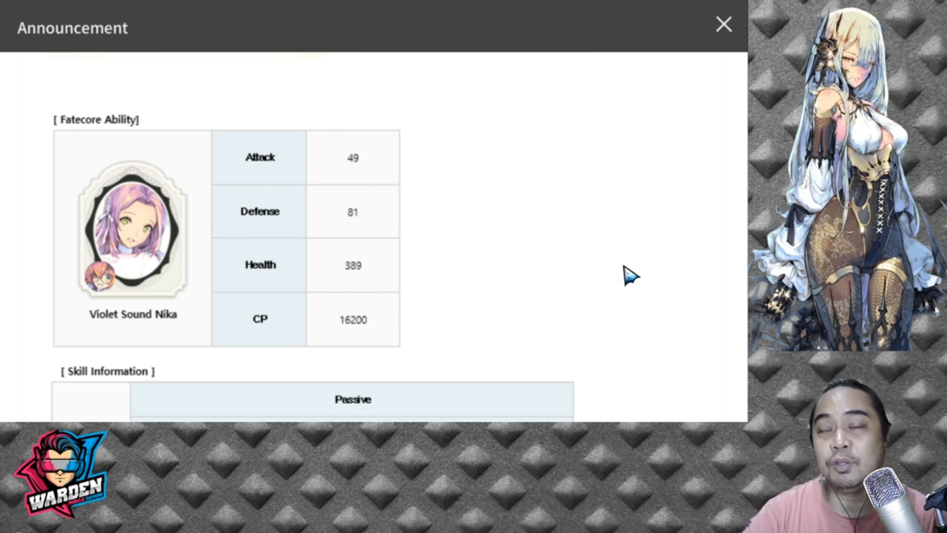
mouse_move(589, 296)
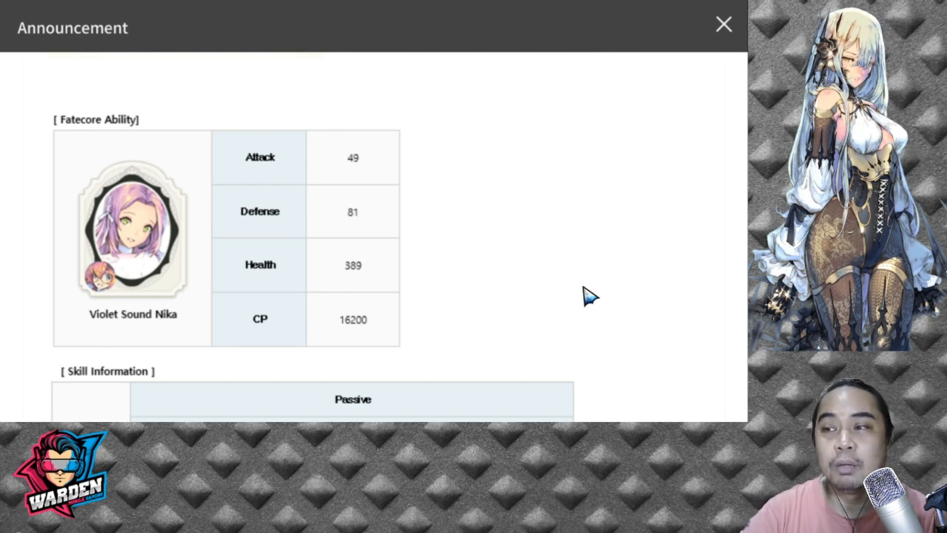
scroll("down", 3)
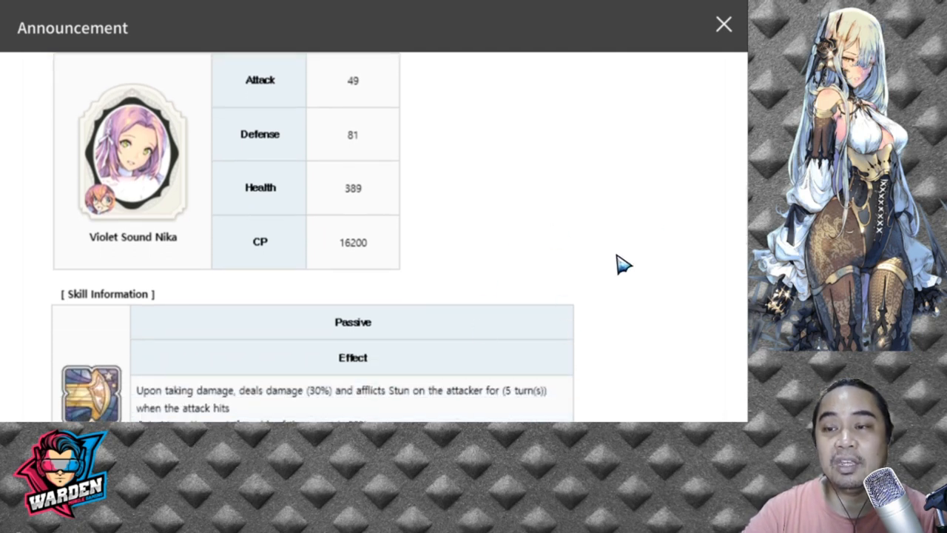
scroll("down", 3)
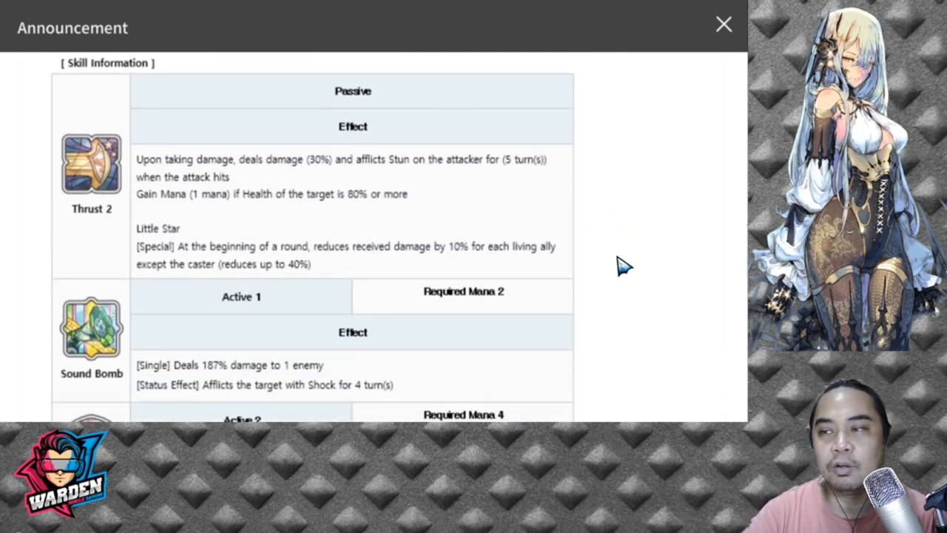
scroll("down", 3)
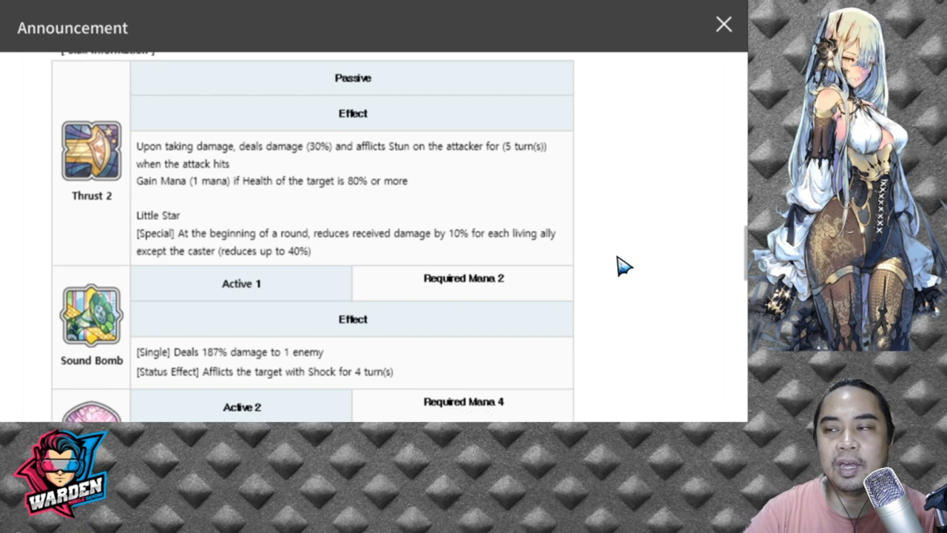
scroll("down", 3)
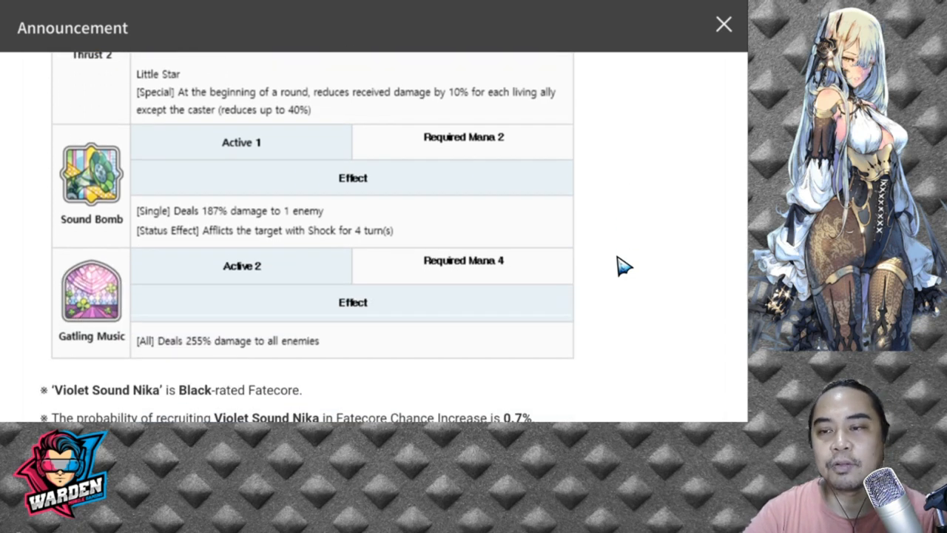
scroll("down", 3)
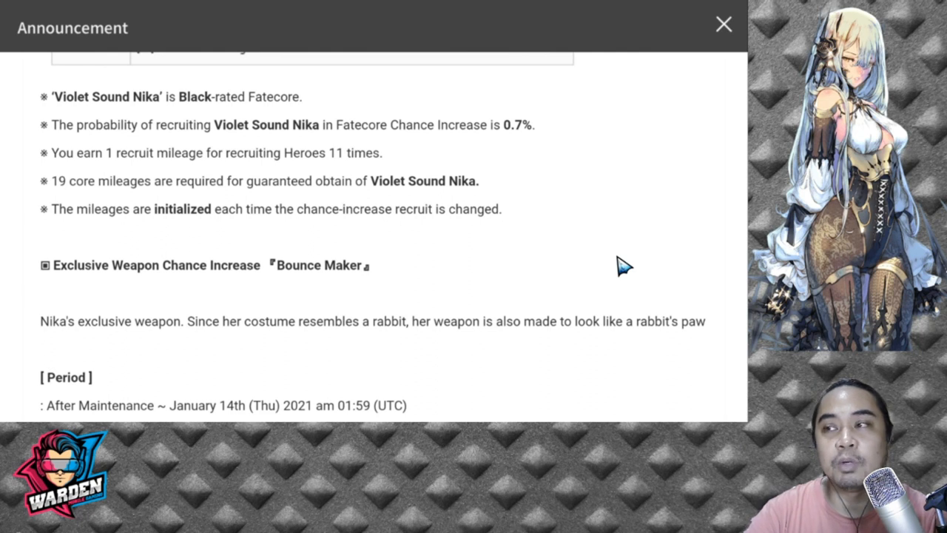
mouse_move(606, 287)
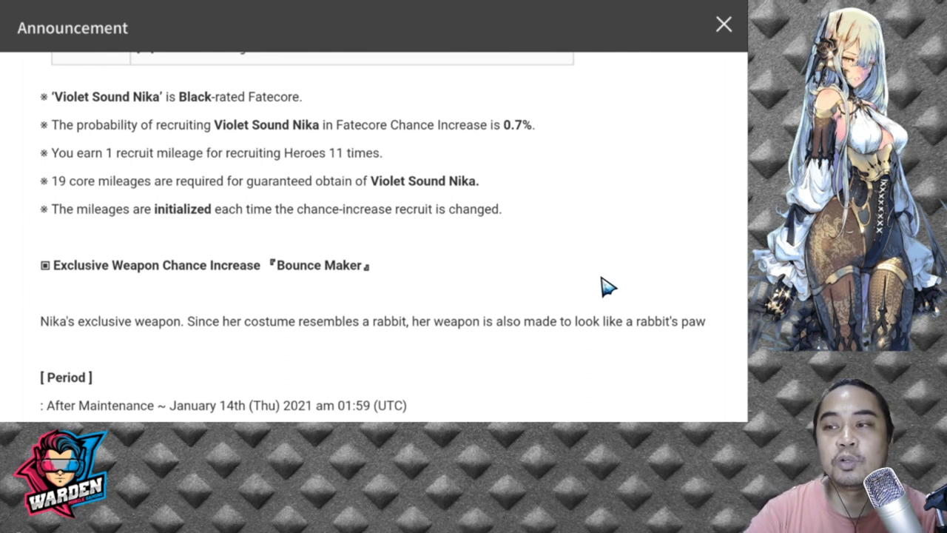
- Scroll through the Bounce Maker table (Attack 161–195, CP +3000) and 0.7% obtain rate, then back toward the banner image
scroll("down", 3)
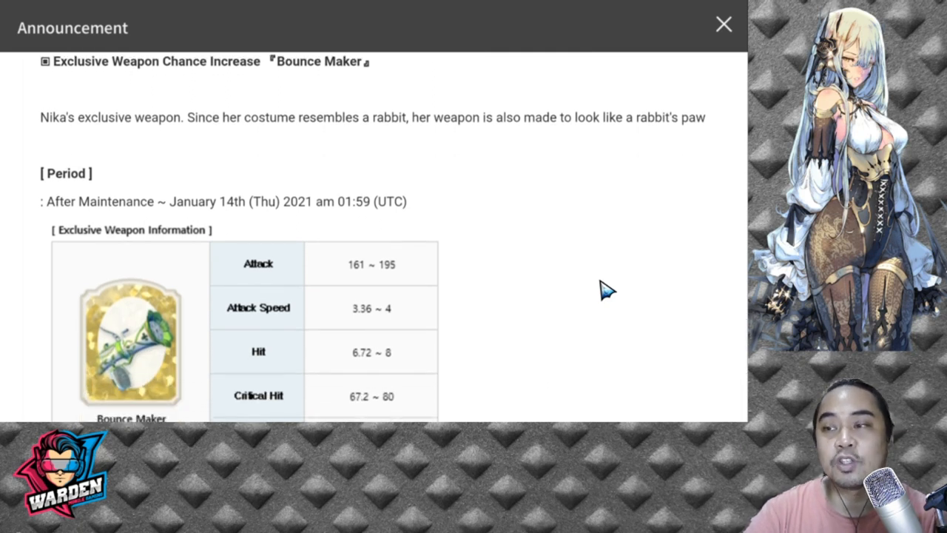
scroll("down", 3)
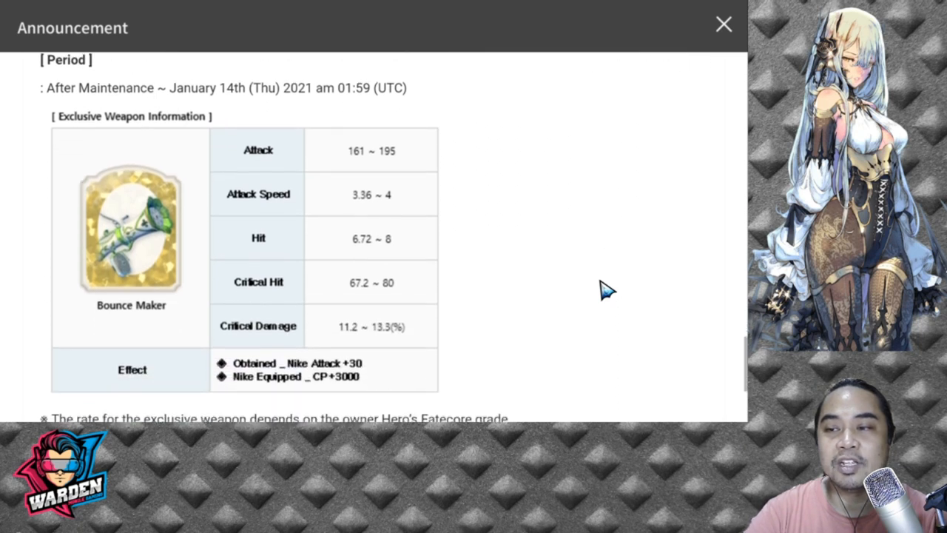
scroll("down", 3)
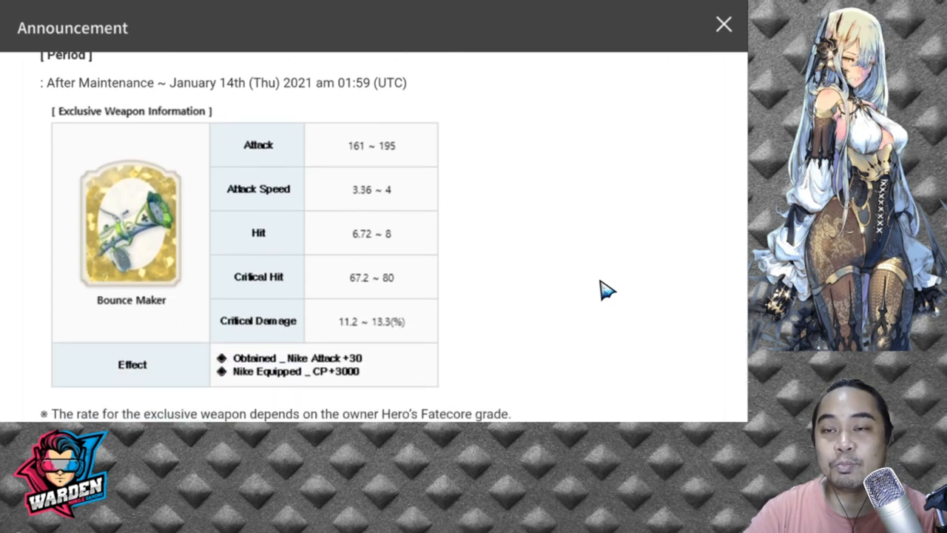
scroll("down", 3)
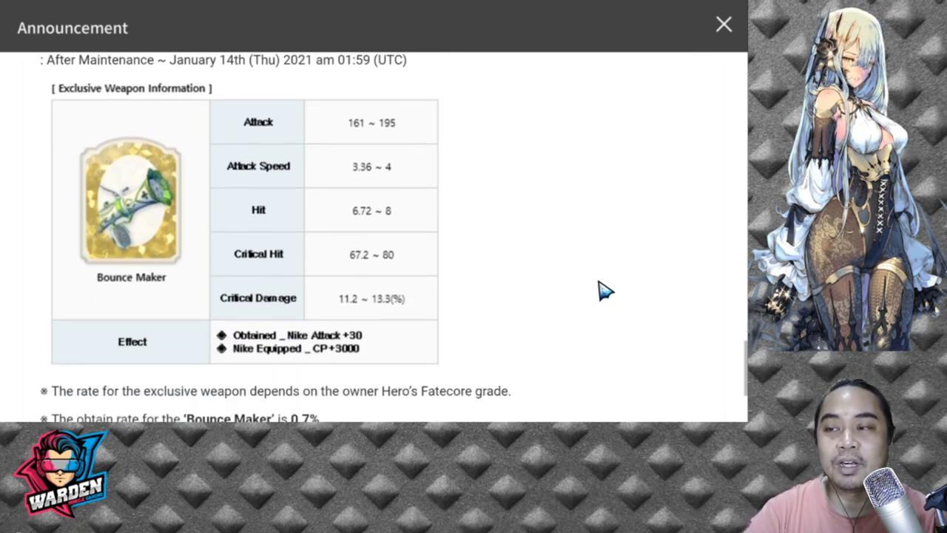
scroll("down", 3)
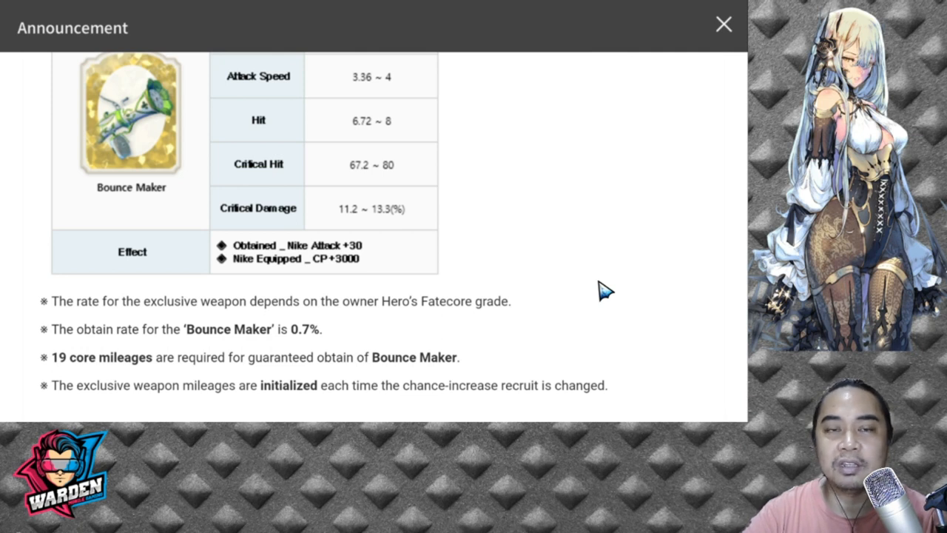
mouse_move(614, 314)
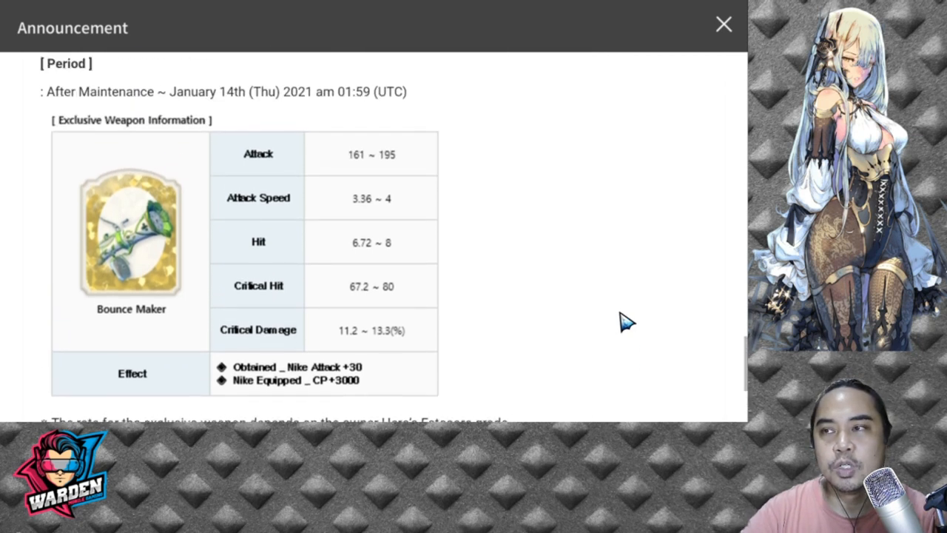
scroll("down", 3)
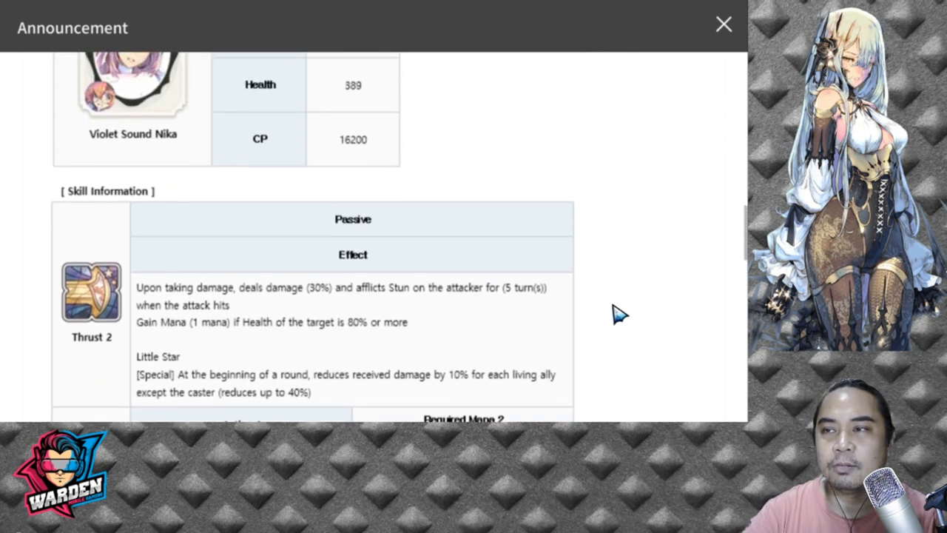
scroll("down", 3)
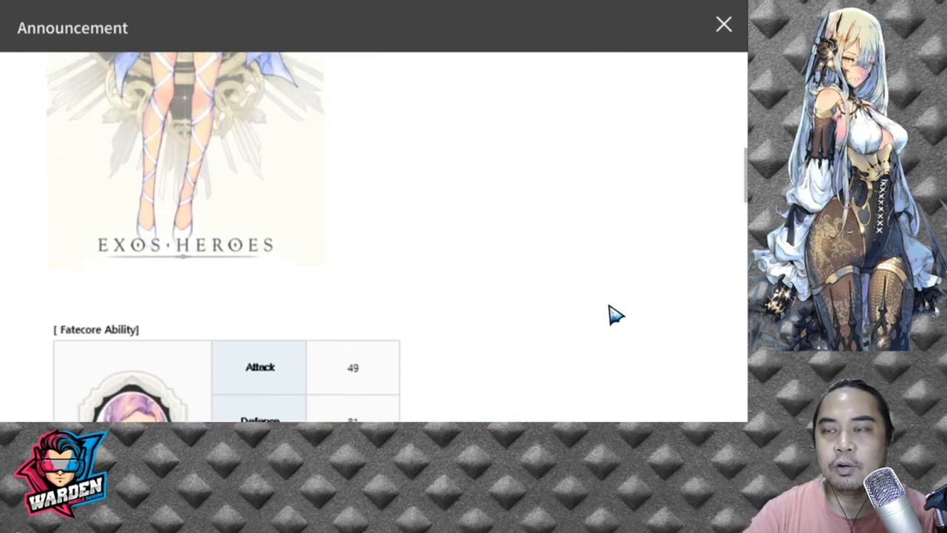